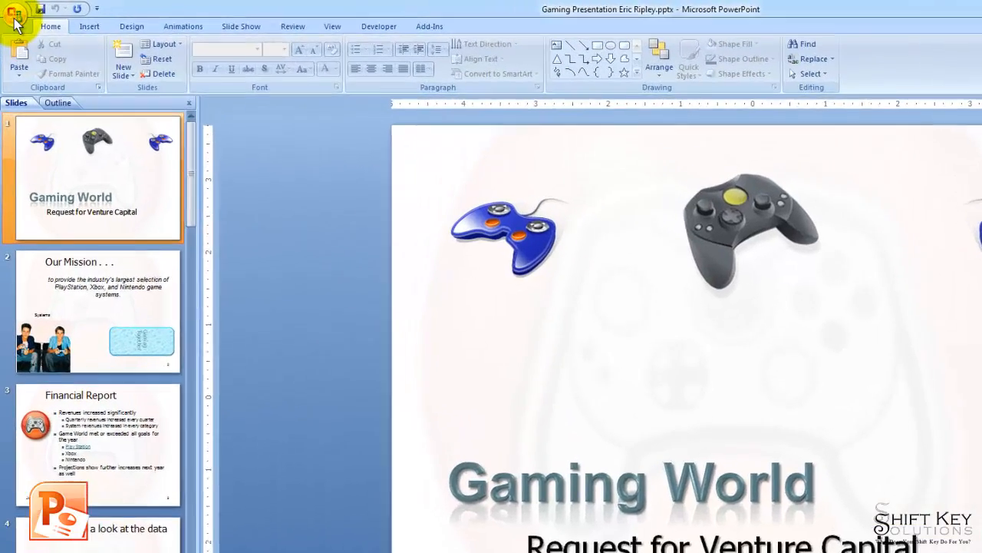
Show the Office Button's Publish options for the Gaming World presentation.
{"action": "left_click", "coordinate": [17, 16]}
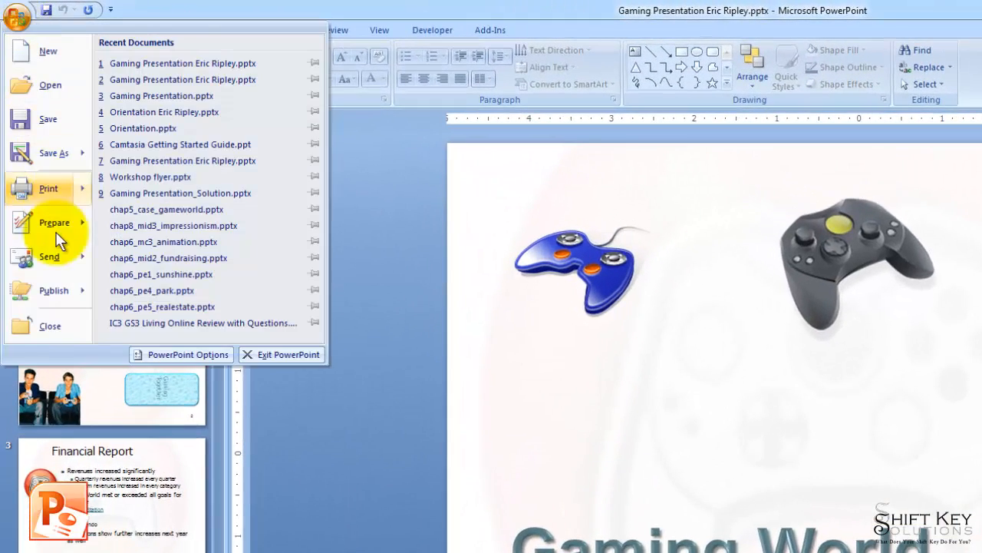
{"action": "left_click", "coordinate": [54, 290]}
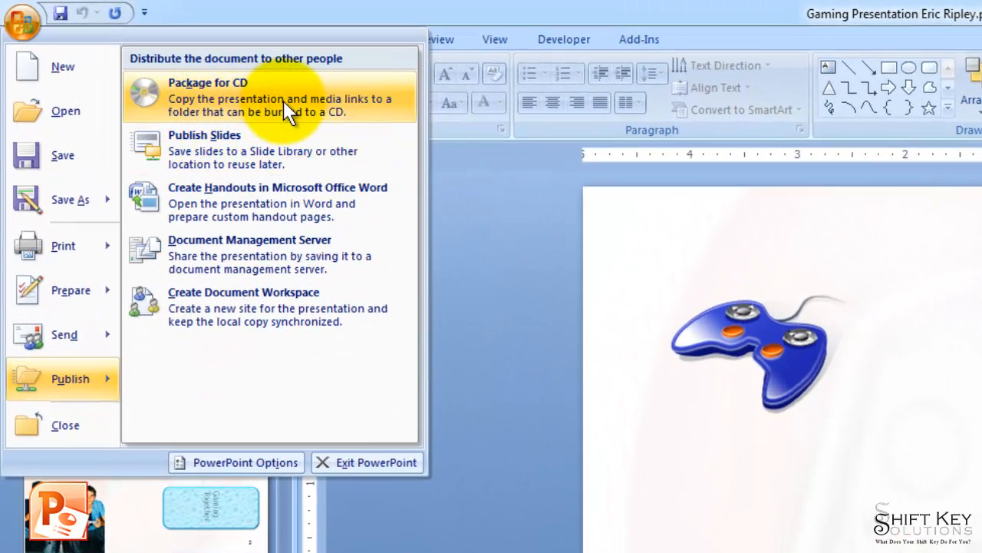
{"action": "mouse_move", "coordinate": [184, 120]}
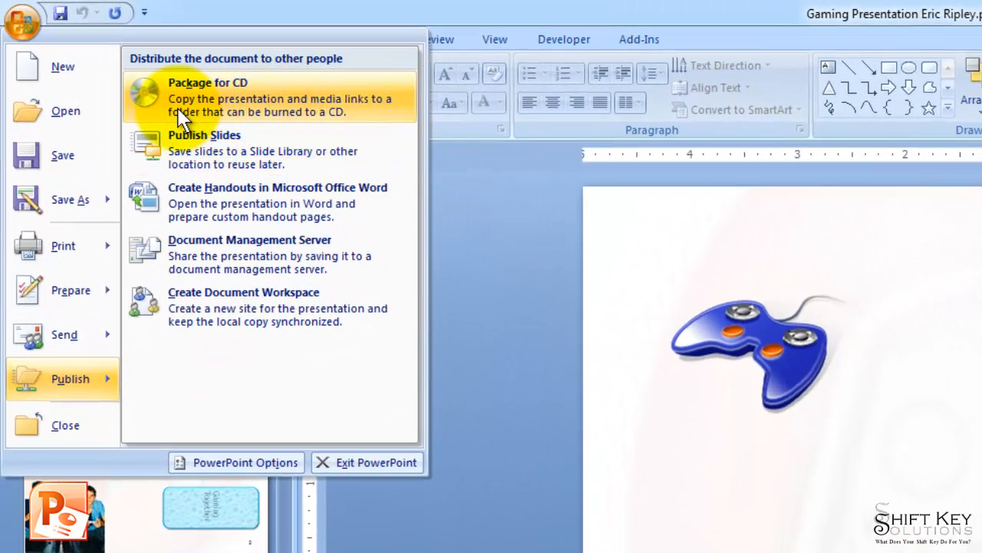
{"action": "mouse_move", "coordinate": [218, 120]}
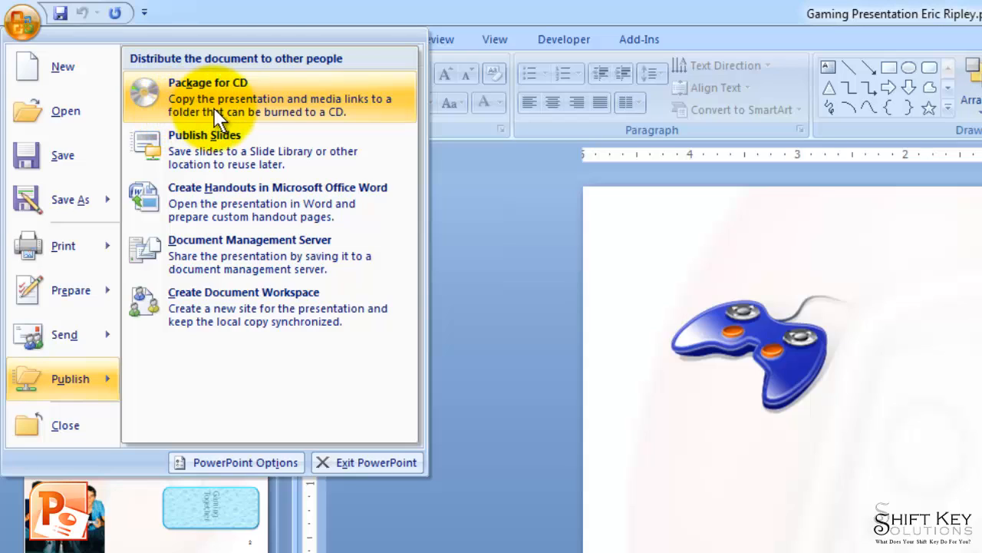
{"action": "mouse_move", "coordinate": [268, 121]}
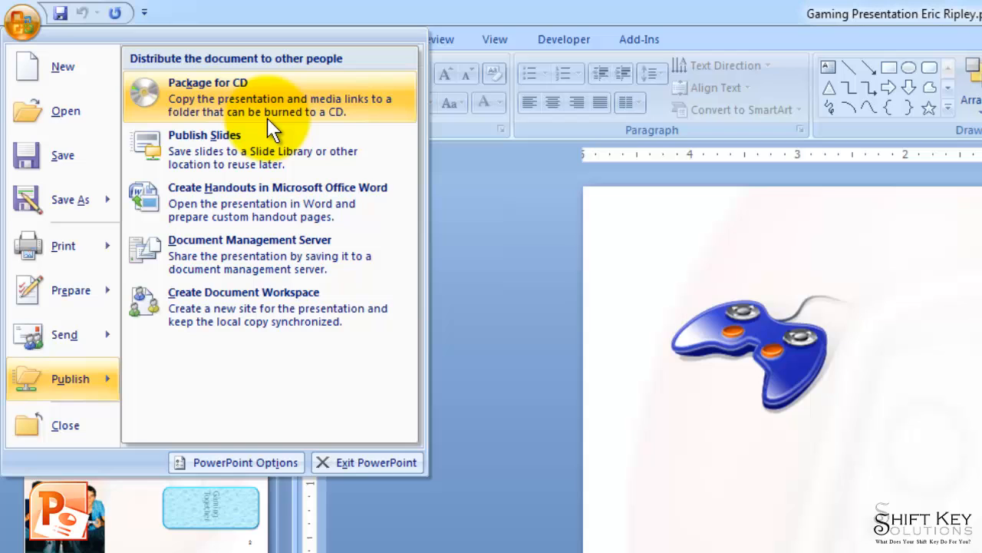
{"action": "mouse_move", "coordinate": [360, 120]}
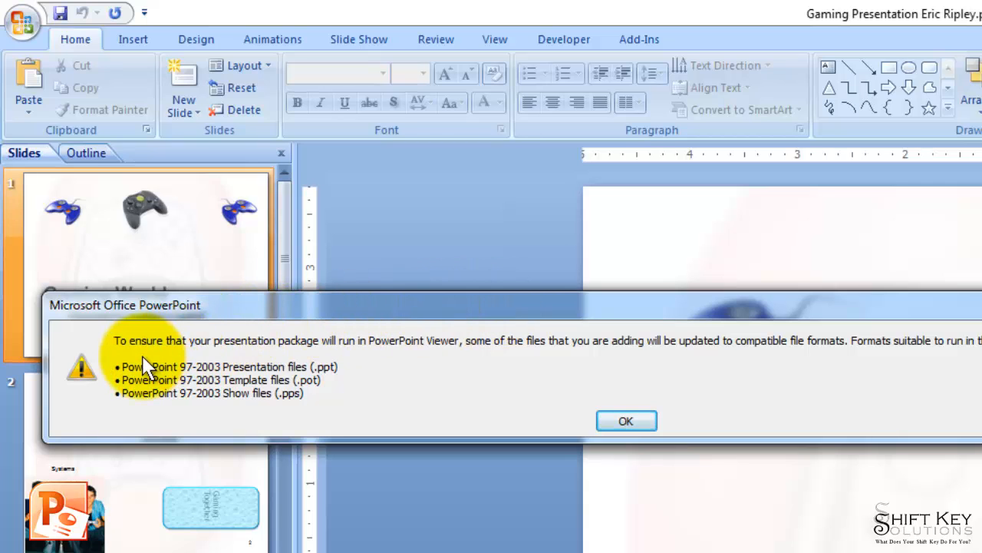
{"action": "mouse_move", "coordinate": [315, 366]}
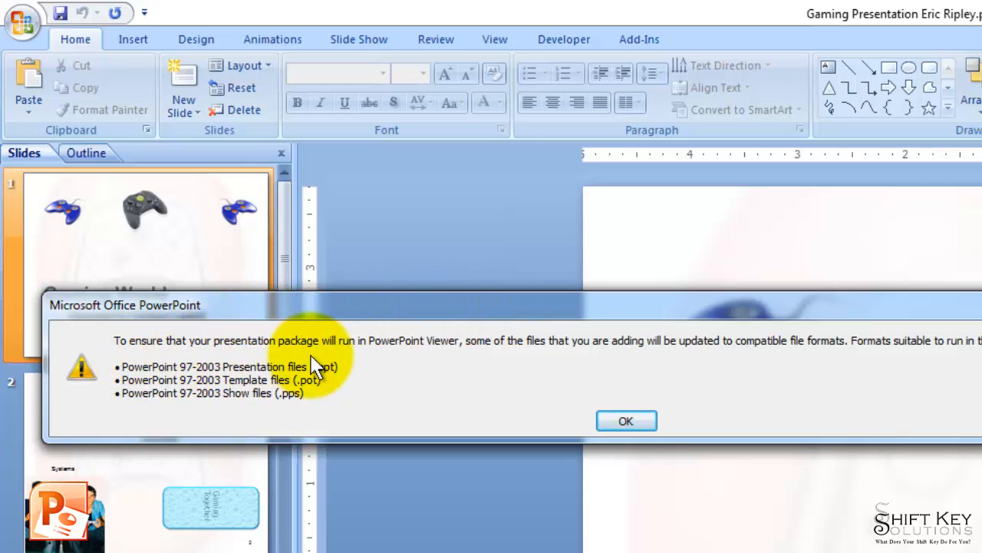
{"action": "mouse_move", "coordinate": [433, 365]}
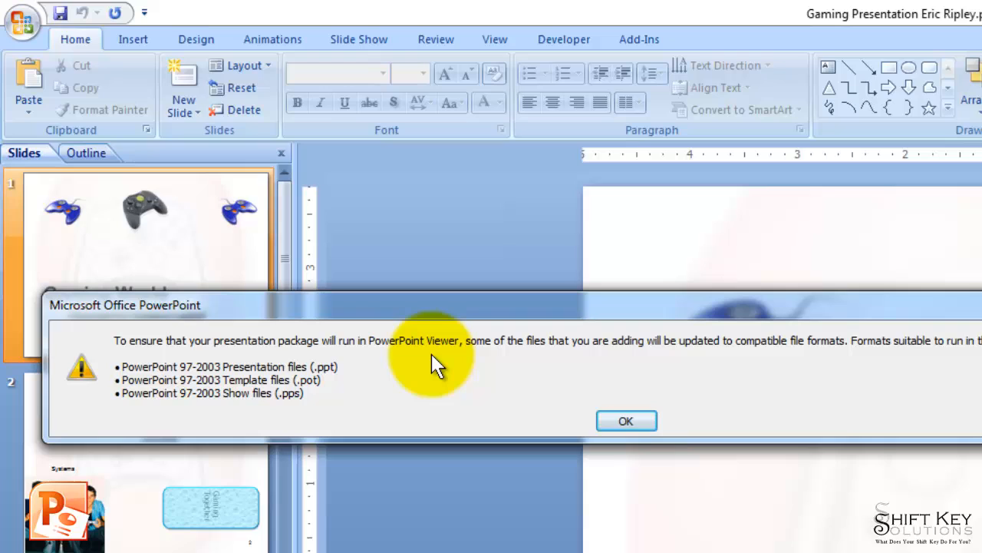
{"action": "mouse_move", "coordinate": [522, 373]}
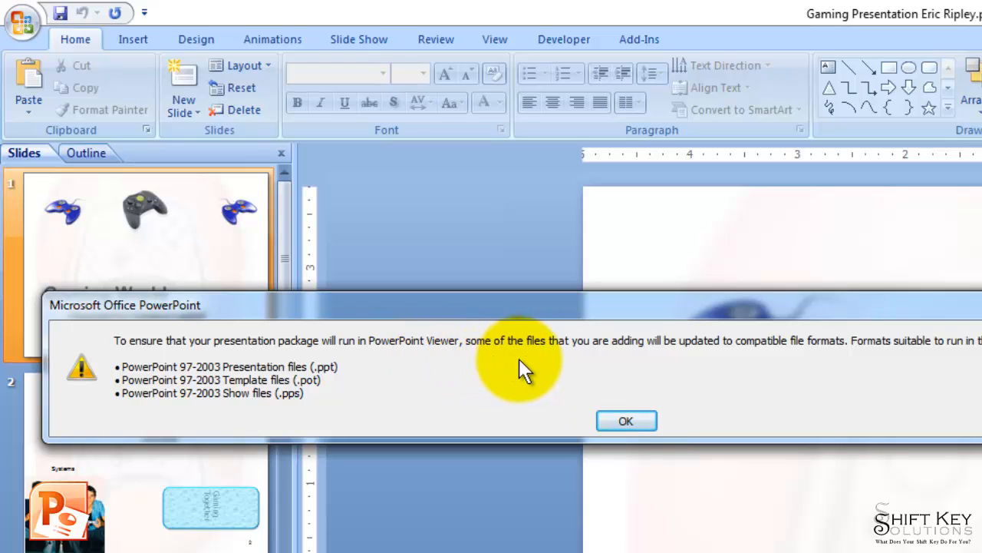
{"action": "mouse_move", "coordinate": [642, 368]}
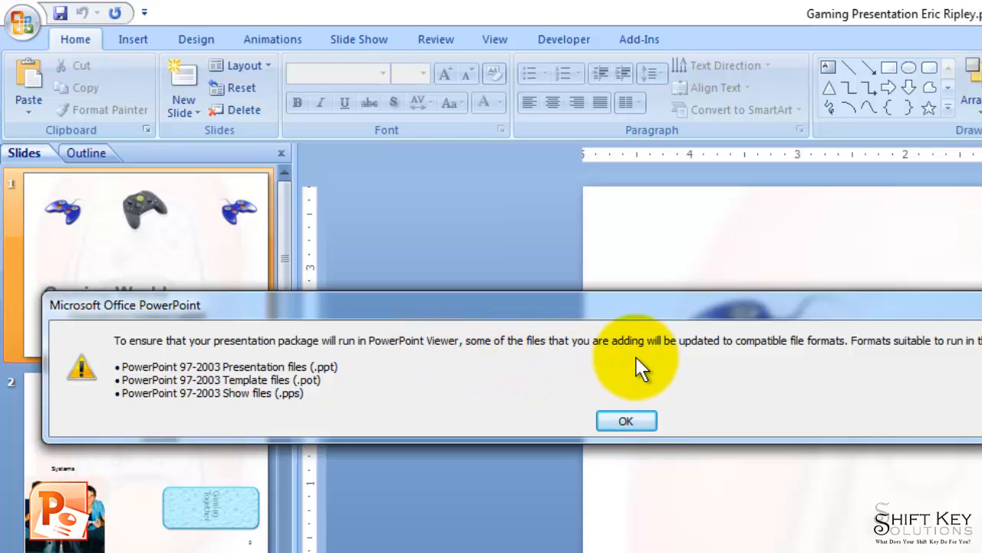
{"action": "mouse_move", "coordinate": [724, 369]}
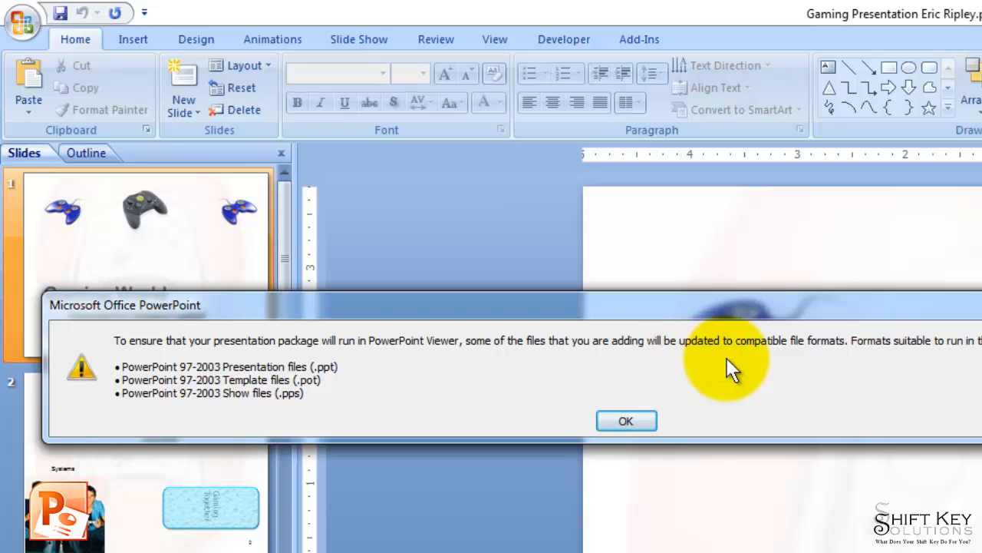
{"action": "mouse_move", "coordinate": [841, 373]}
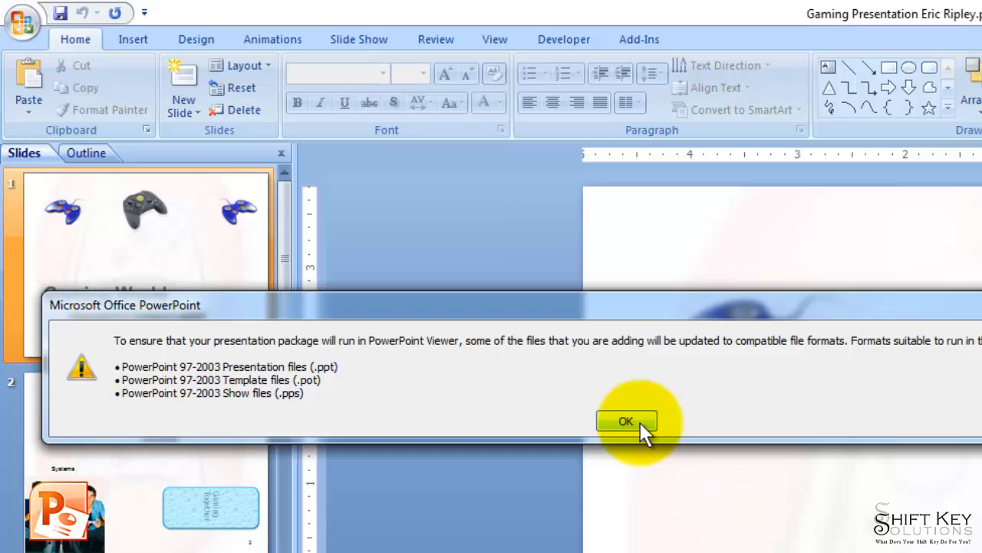
Accept the file-format compatibility notice with OK.
{"action": "left_click", "coordinate": [626, 420]}
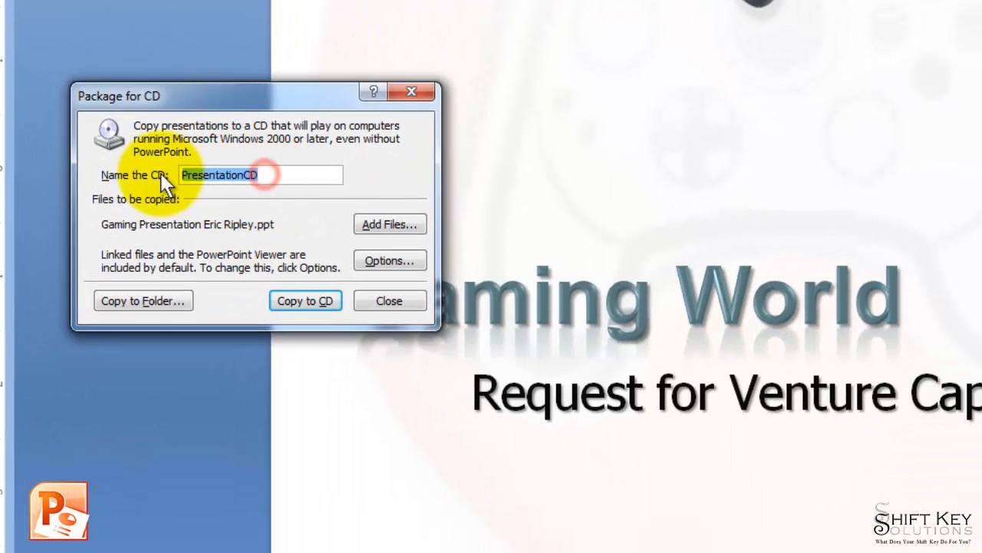
Name the package 'CD Gaming World' and choose Copy to Folder.
{"action": "type", "text": "CD Gaming World"}
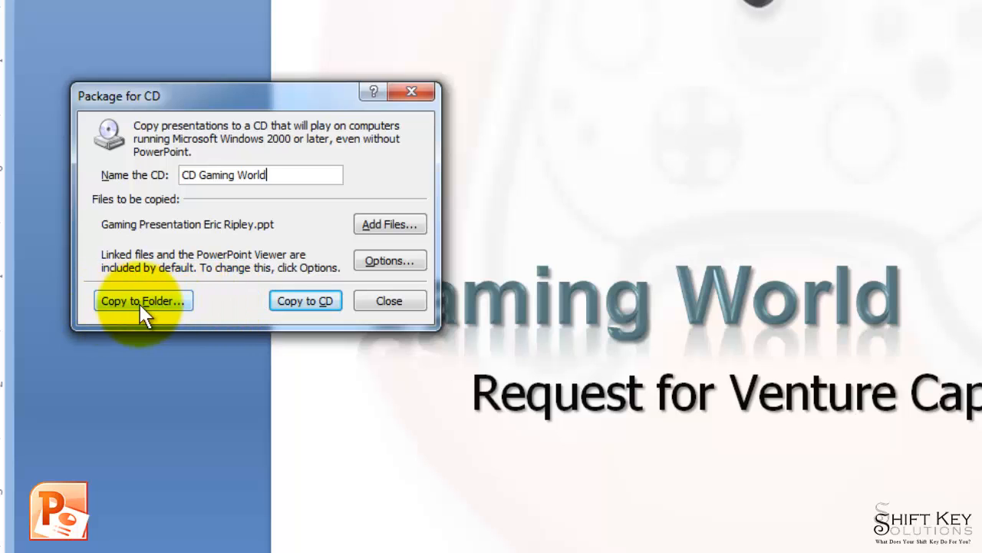
{"action": "left_click", "coordinate": [142, 299]}
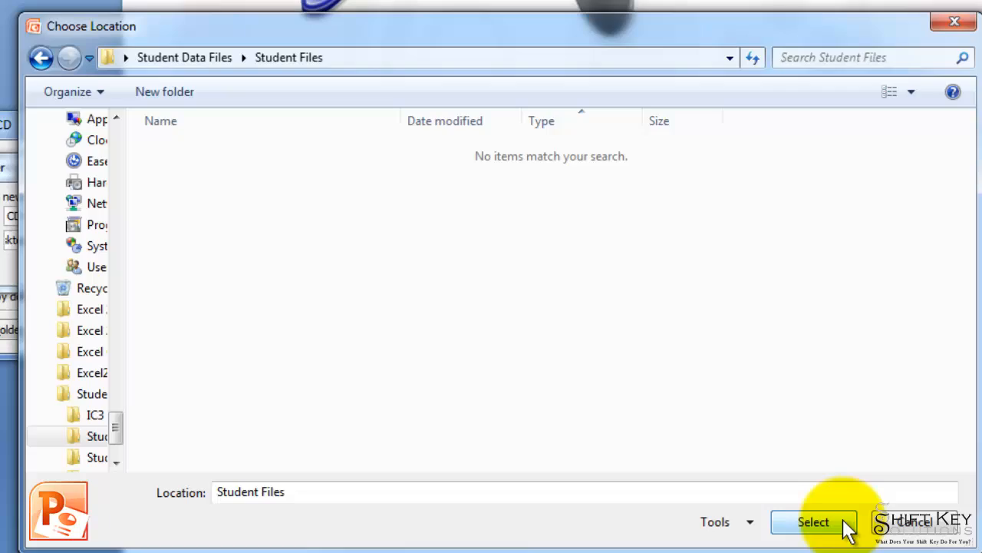
Select Student Files as the destination location for the package folder.
{"action": "left_click", "coordinate": [813, 522]}
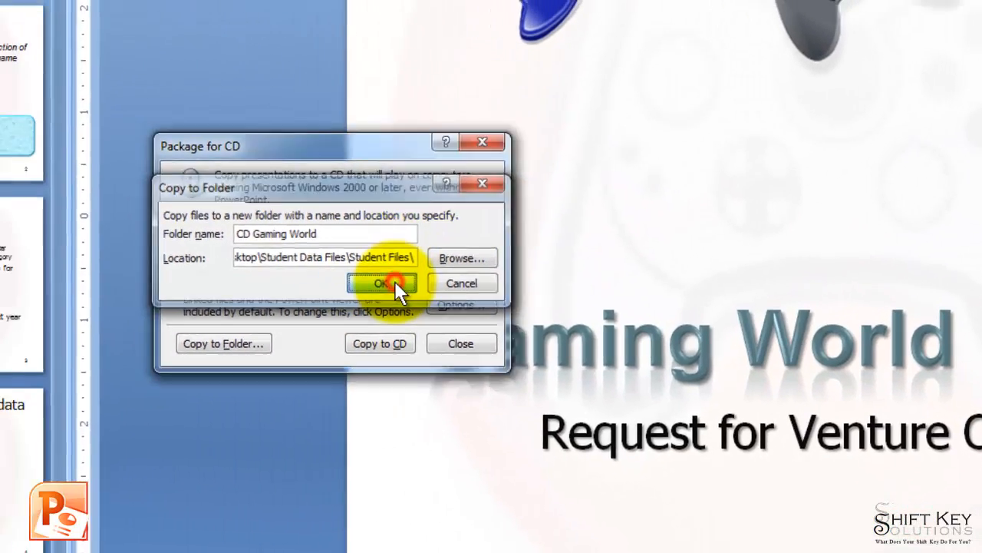
Confirm the folder, include linked files, continue past the comments warning, and close packaging.
{"action": "left_click", "coordinate": [381, 283]}
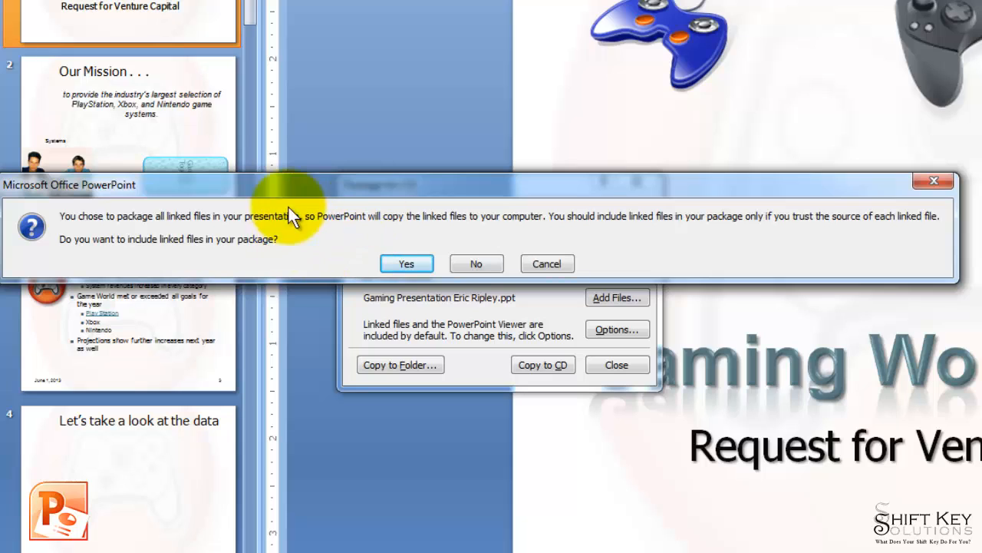
{"action": "mouse_move", "coordinate": [165, 260]}
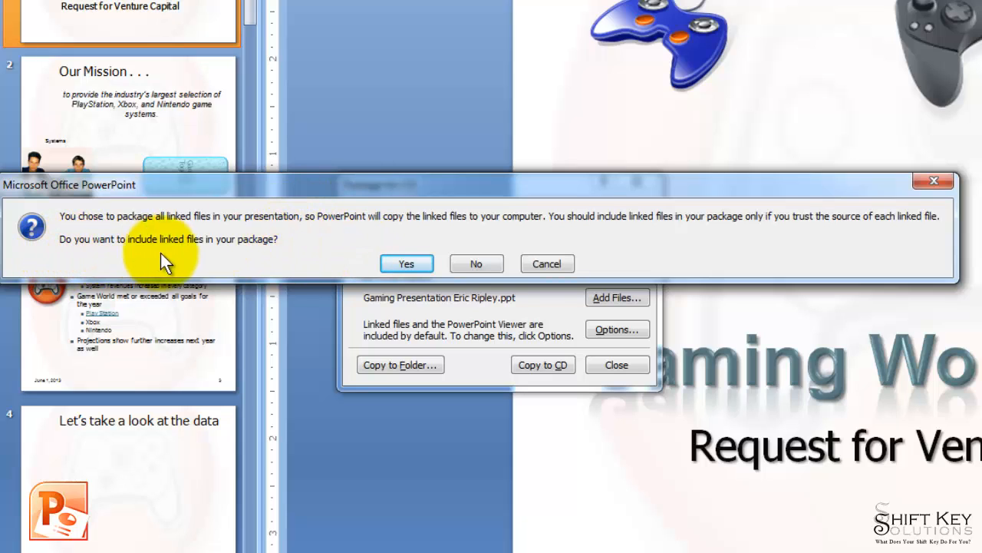
{"action": "mouse_move", "coordinate": [268, 264]}
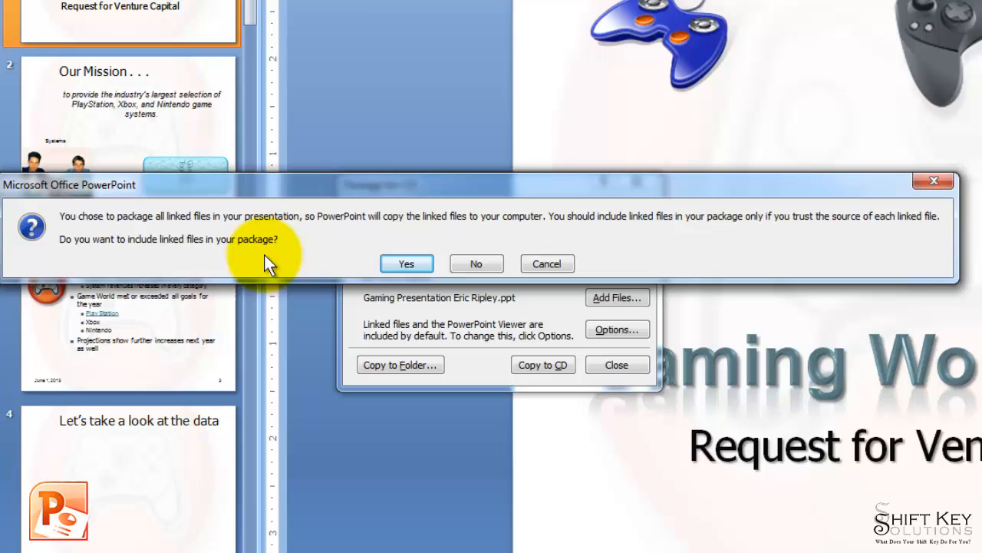
{"action": "left_click", "coordinate": [406, 264]}
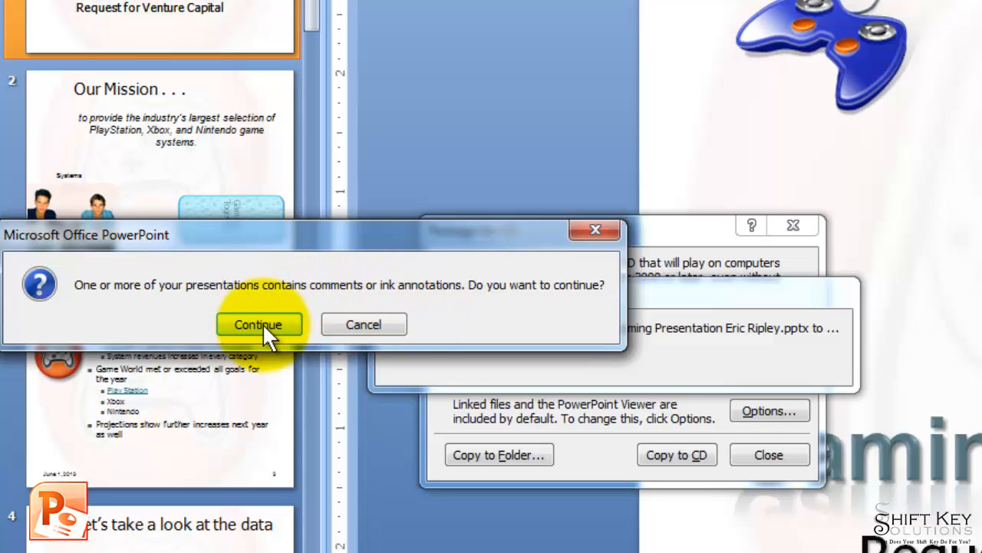
{"action": "left_click", "coordinate": [258, 324]}
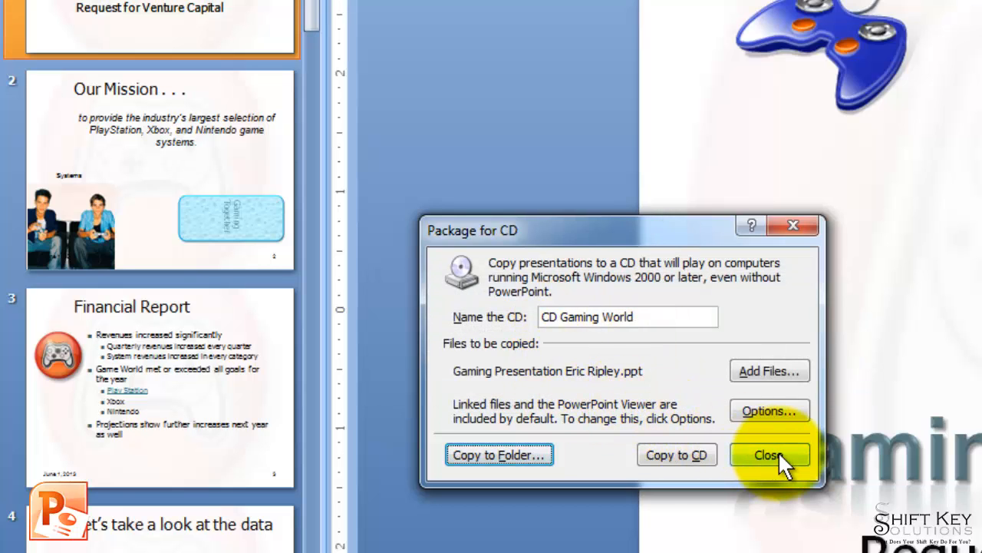
{"action": "left_click", "coordinate": [771, 454]}
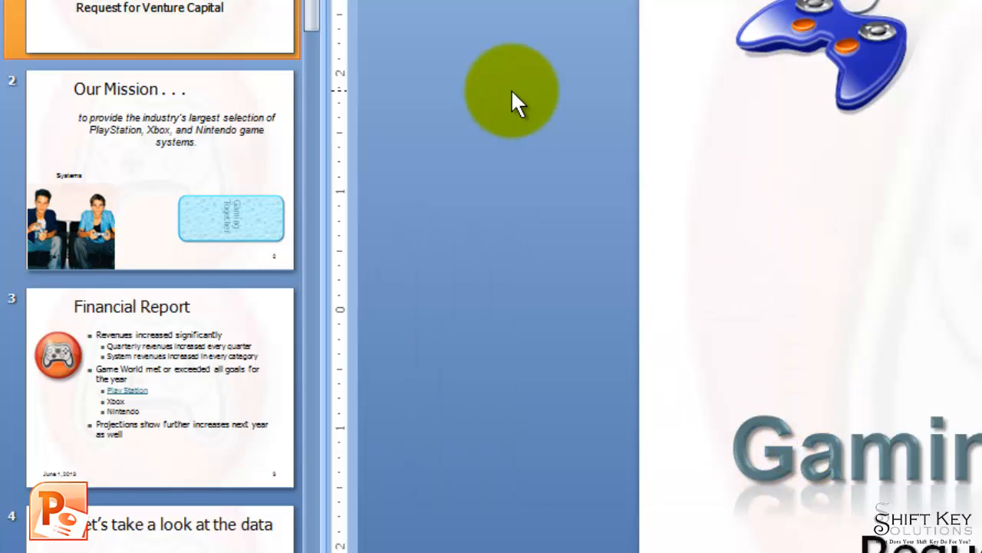